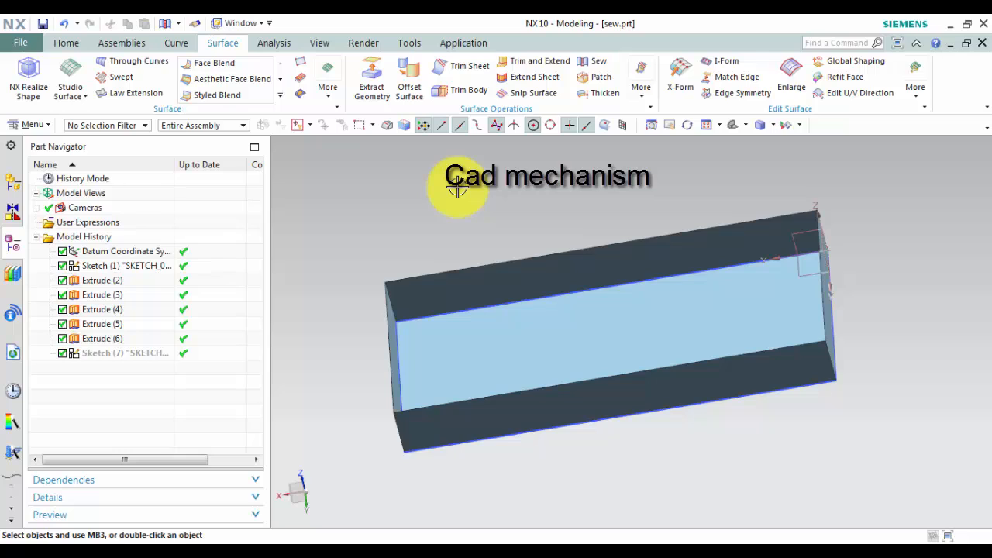
pyautogui.moveTo(465, 168)
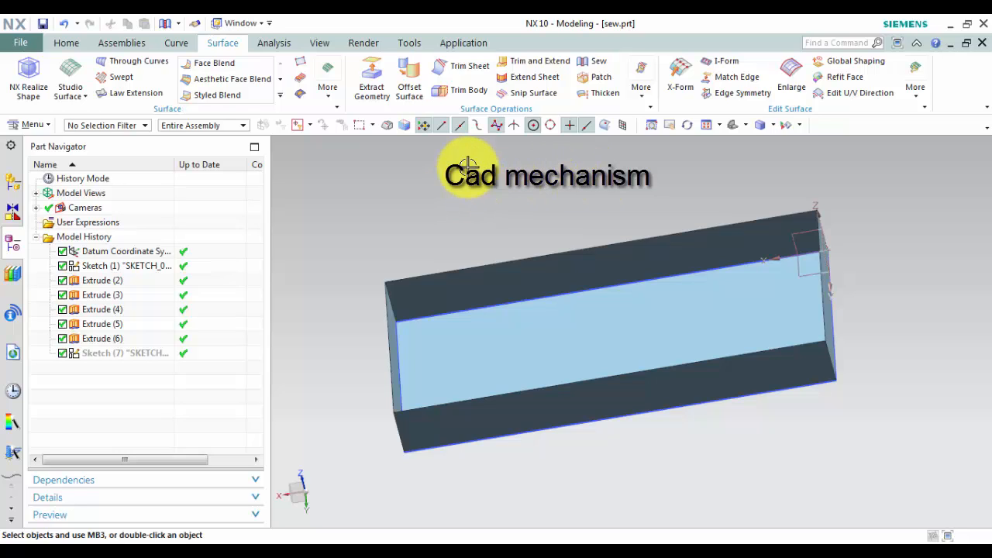
pyautogui.moveTo(597, 66)
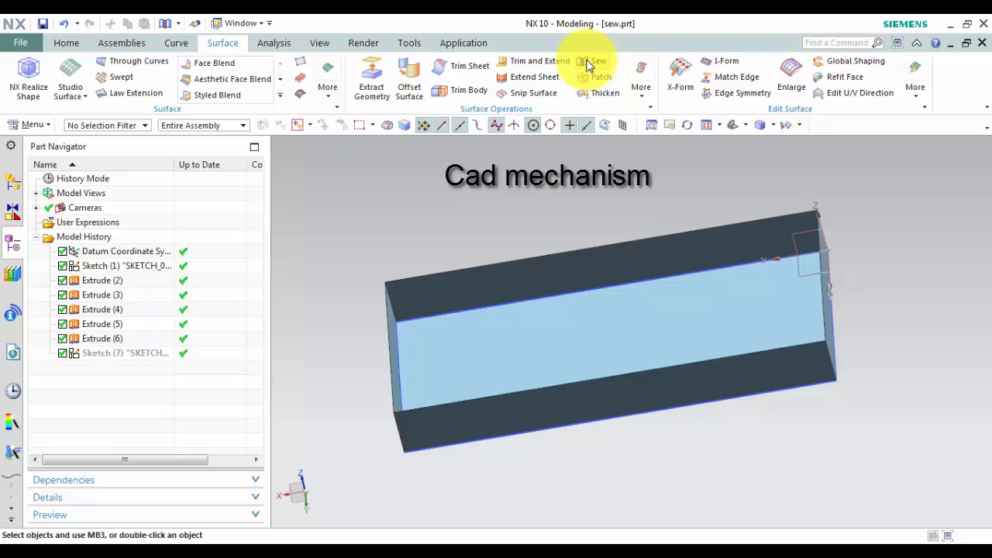
pyautogui.moveTo(595, 62)
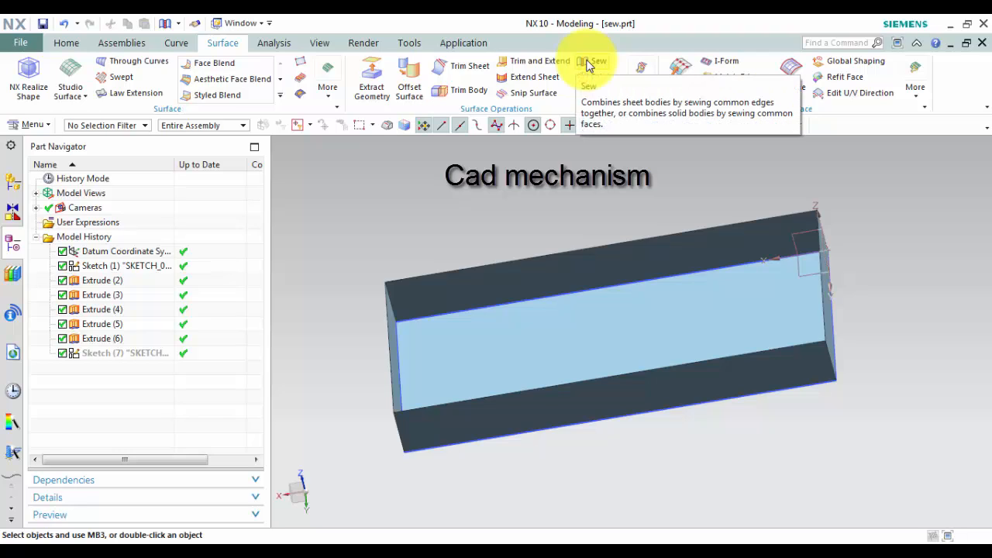
# - Find the Sew command among the combine commands, then close it without sewing
pyautogui.click(597, 64)
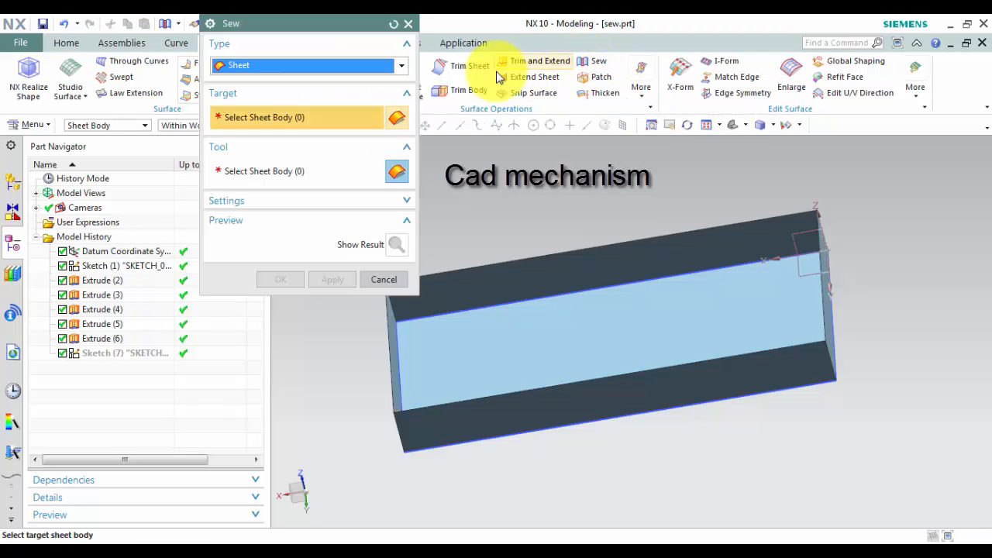
pyautogui.moveTo(409, 25)
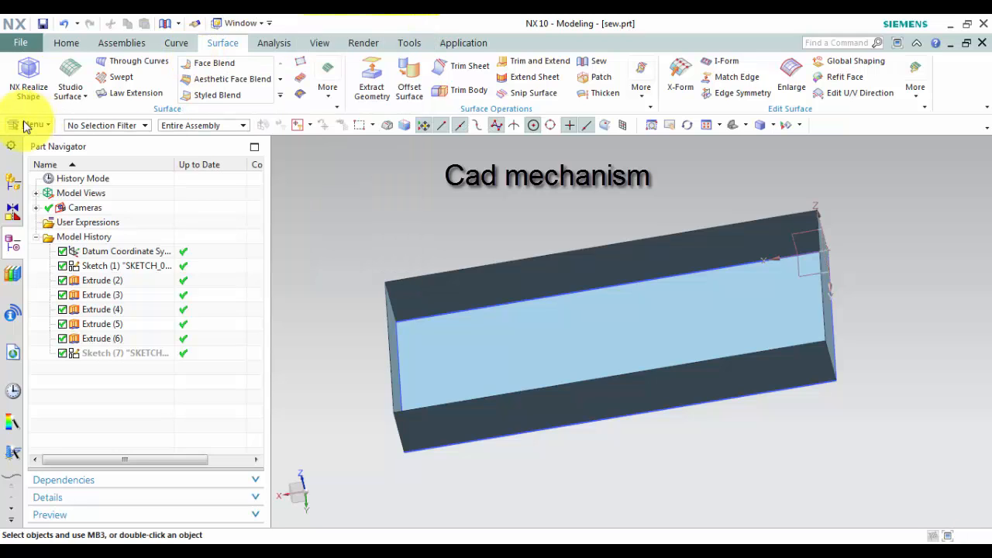
pyautogui.click(33, 124)
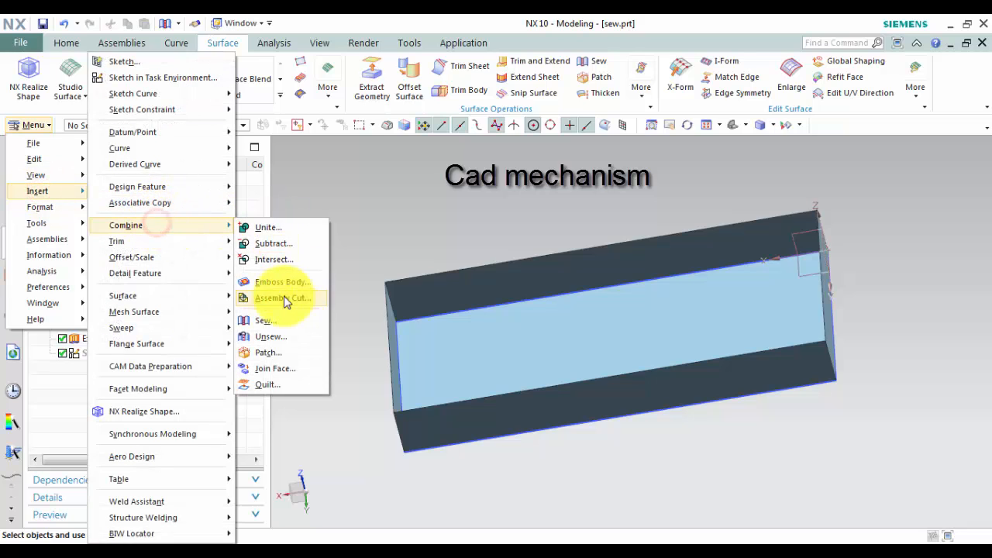
pyautogui.moveTo(265, 320)
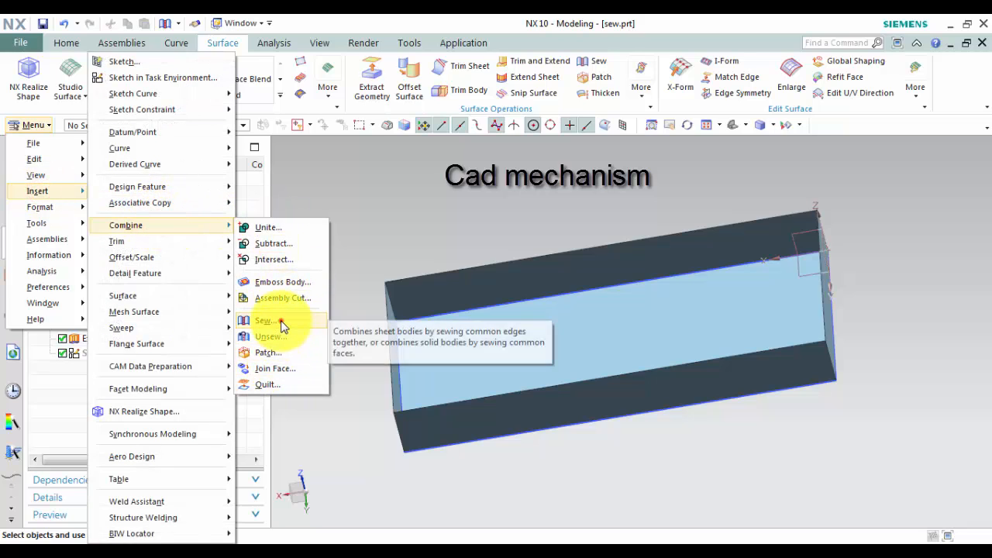
pyautogui.click(265, 321)
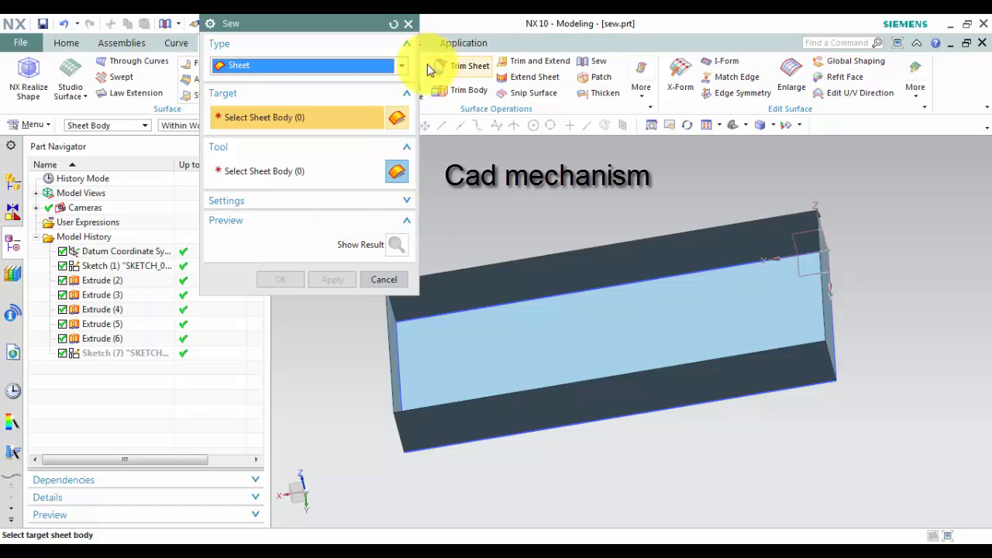
pyautogui.click(383, 279)
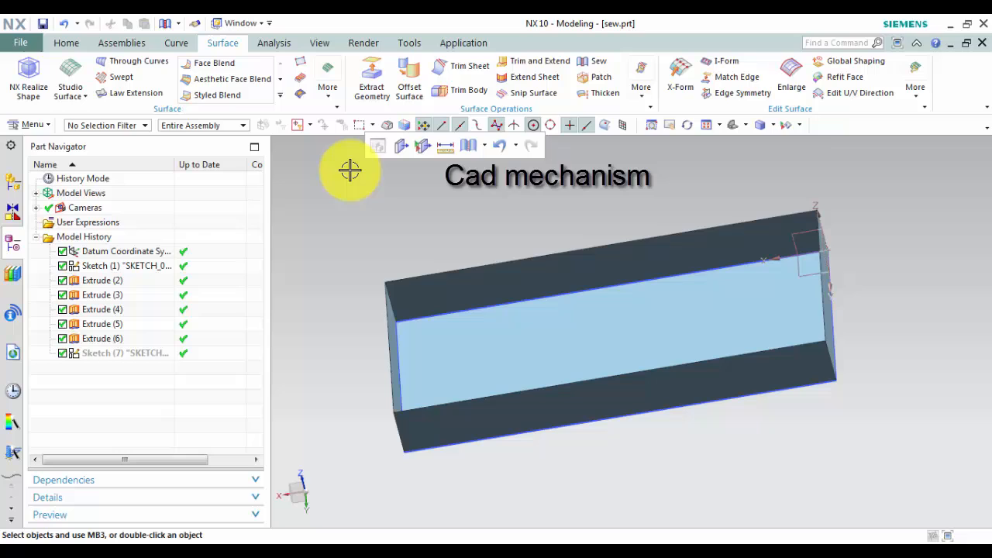
pyautogui.moveTo(620, 164)
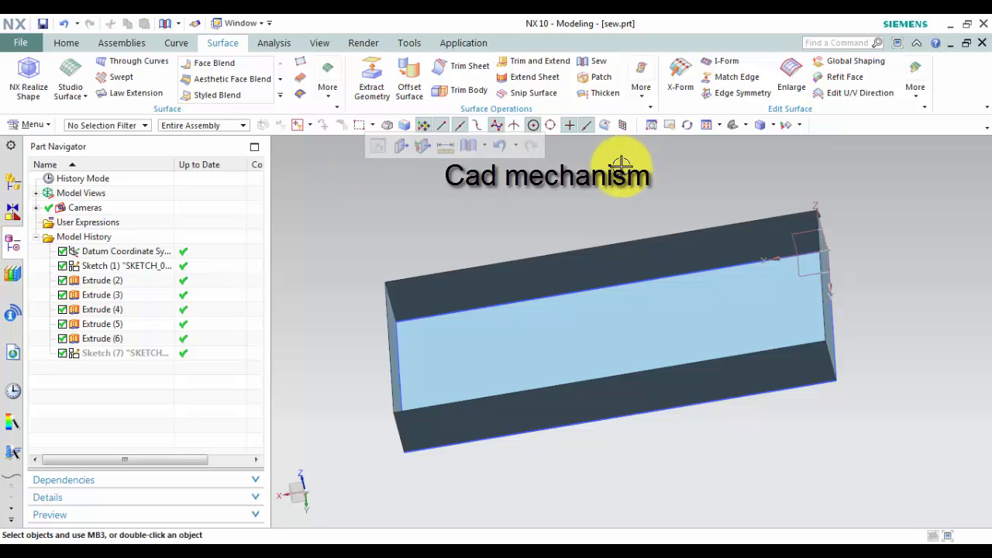
pyautogui.moveTo(596, 66)
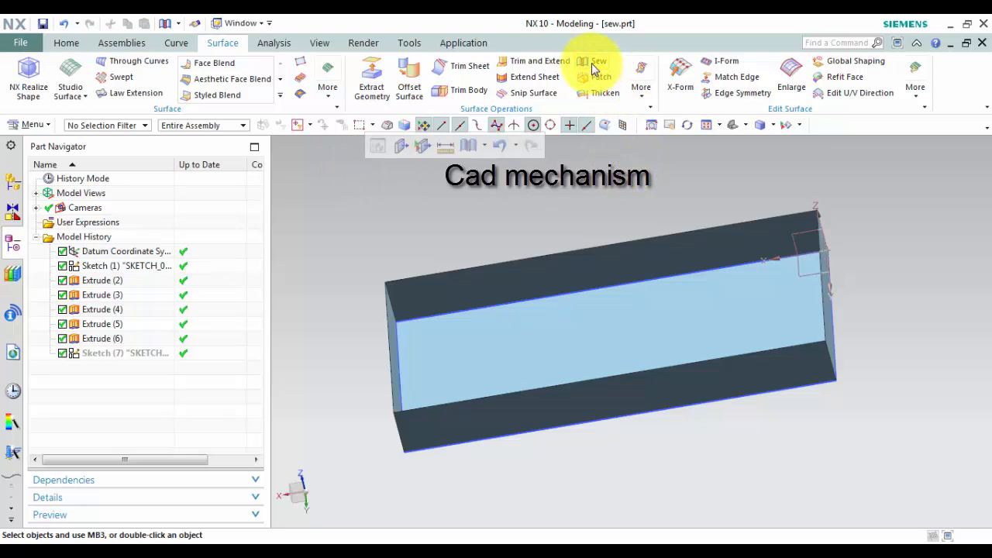
# - Sew the box base as target with the four wall sheets as tools
pyautogui.click(598, 60)
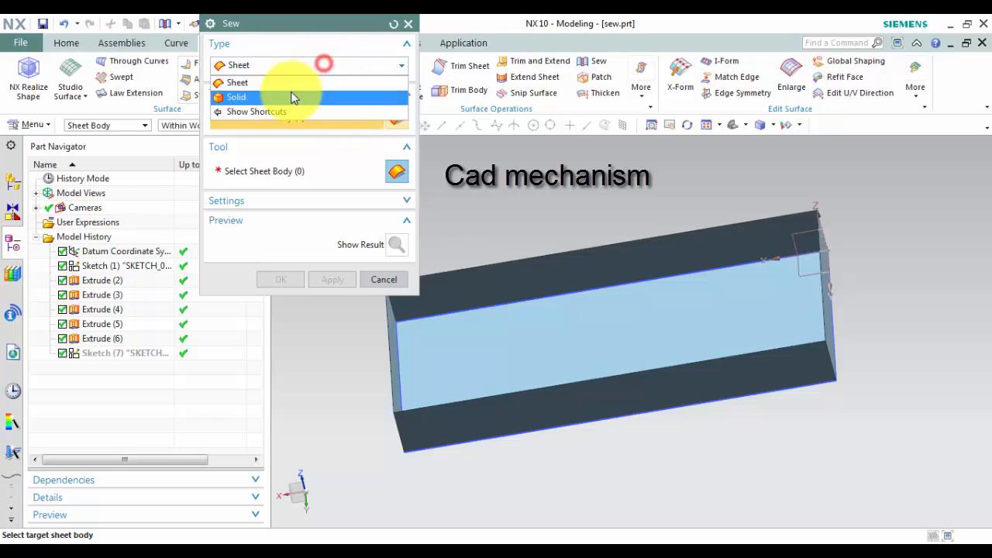
pyautogui.click(238, 82)
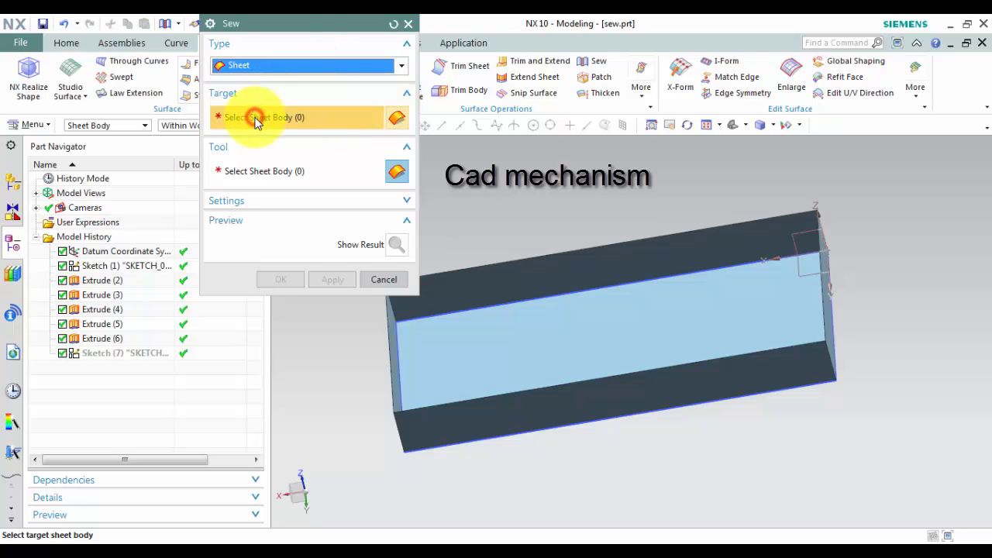
pyautogui.click(591, 314)
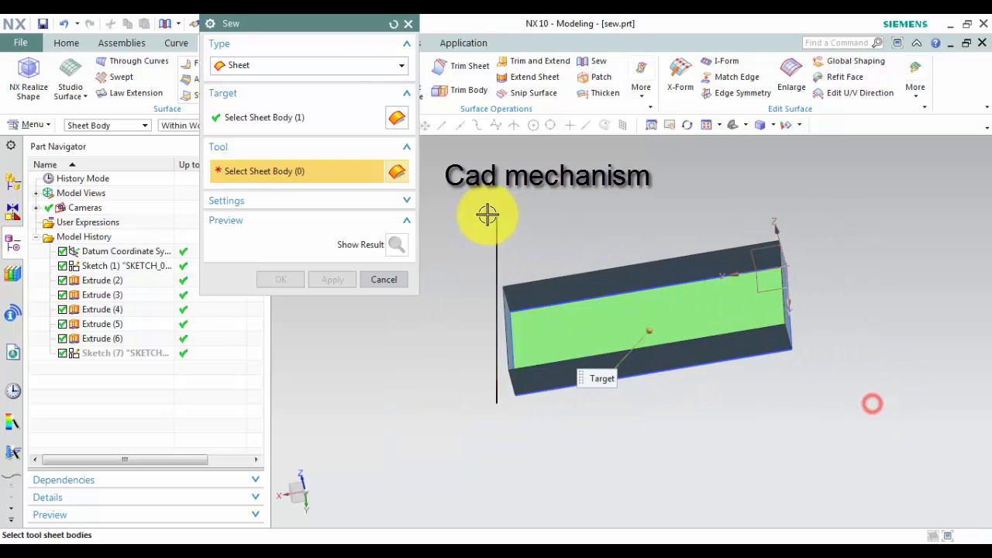
pyautogui.moveTo(488, 216); pyautogui.dragTo(546, 308)
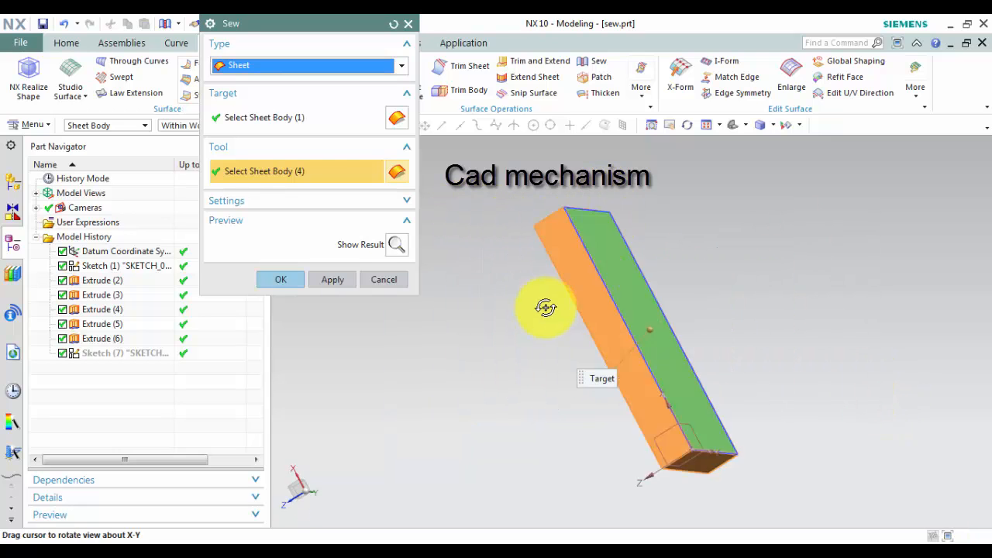
pyautogui.moveTo(546, 309); pyautogui.dragTo(647, 248)
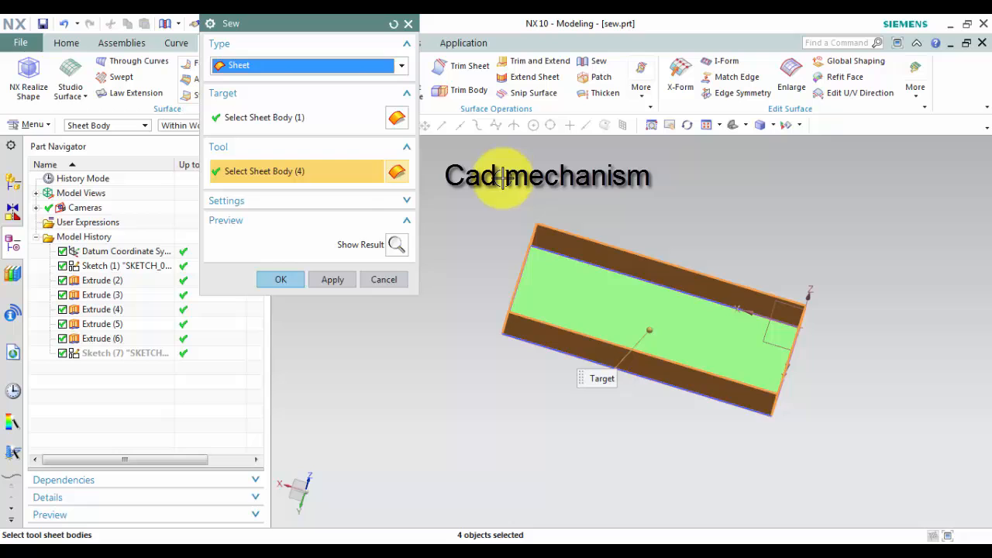
pyautogui.click(281, 279)
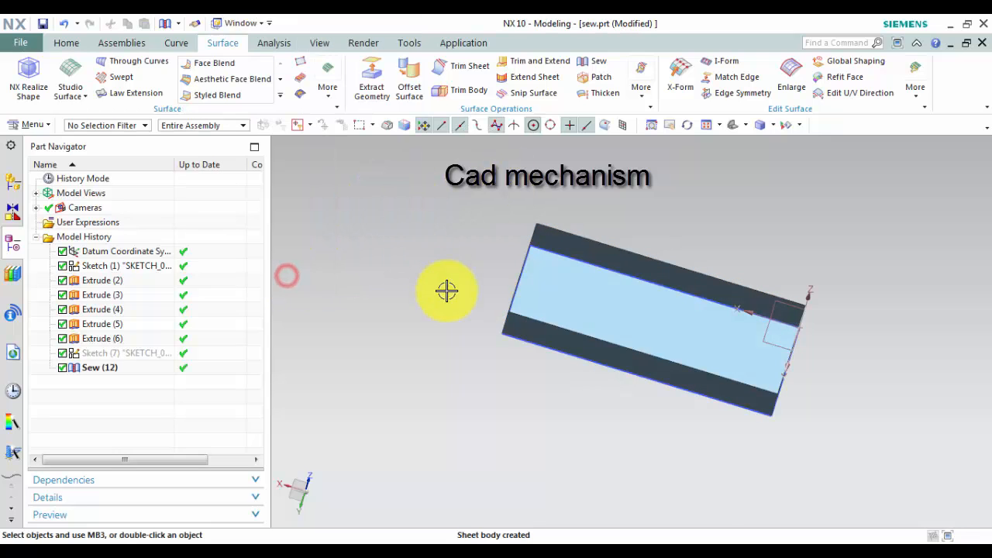
pyautogui.moveTo(446, 291); pyautogui.dragTo(429, 240)
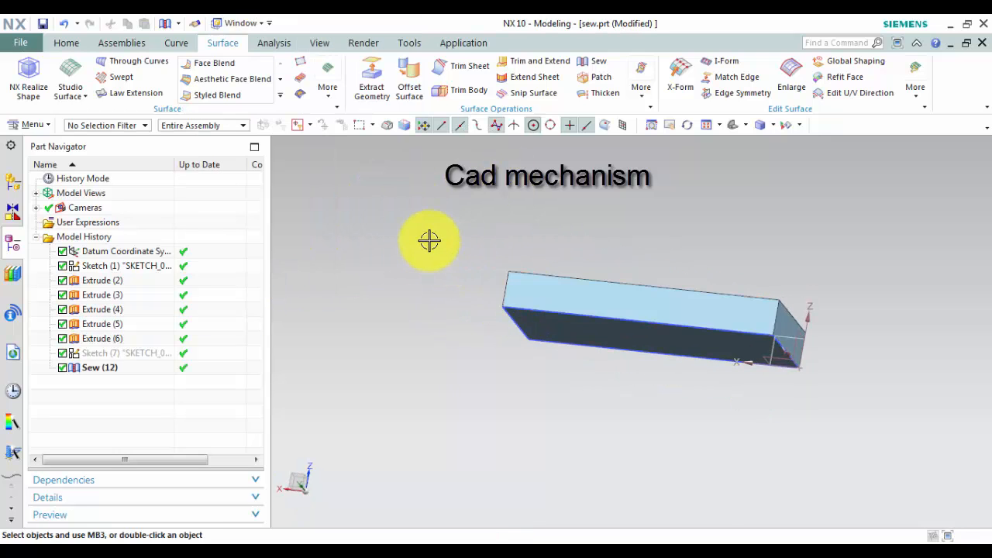
# - Restrict the selection filter to sheet bodies and orbit to view the base
pyautogui.click(143, 125)
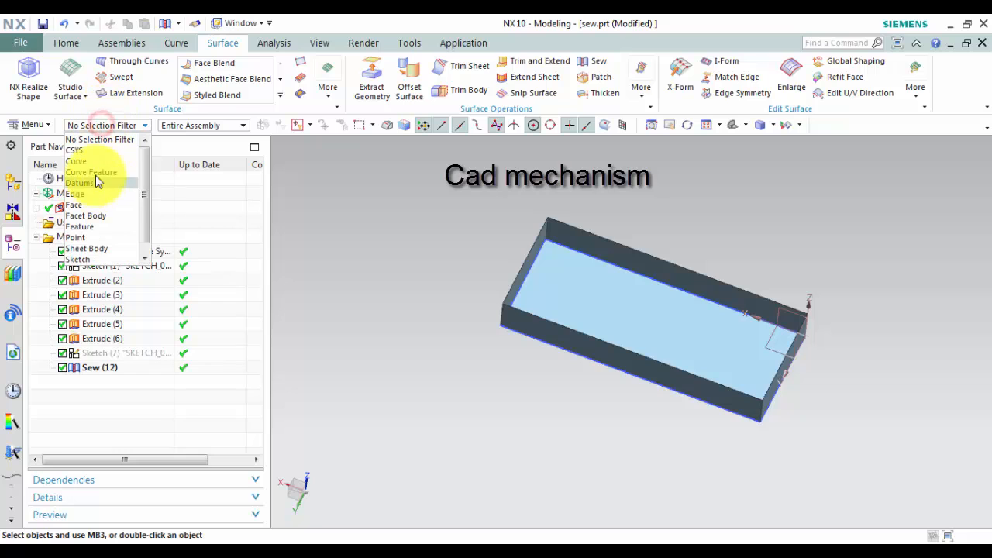
pyautogui.click(87, 248)
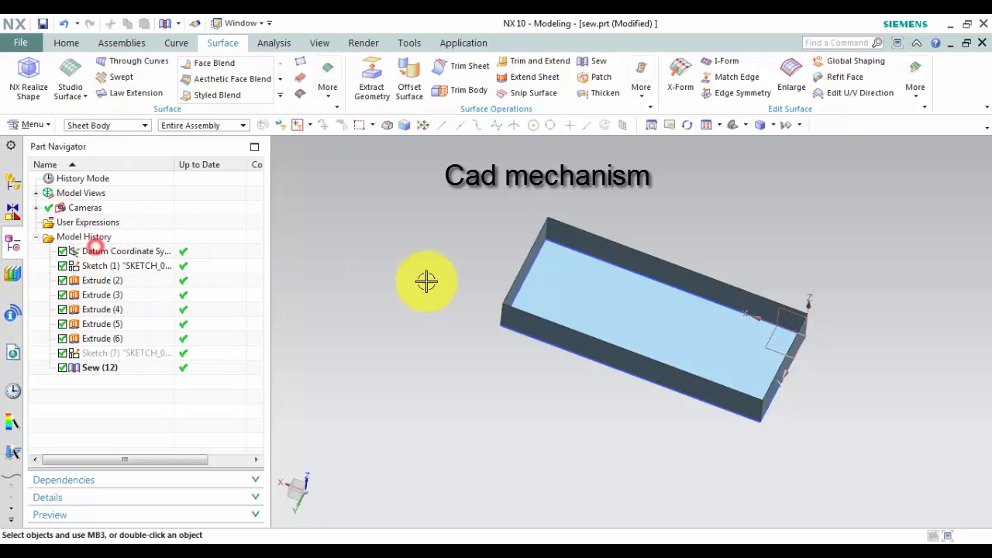
pyautogui.click(127, 353)
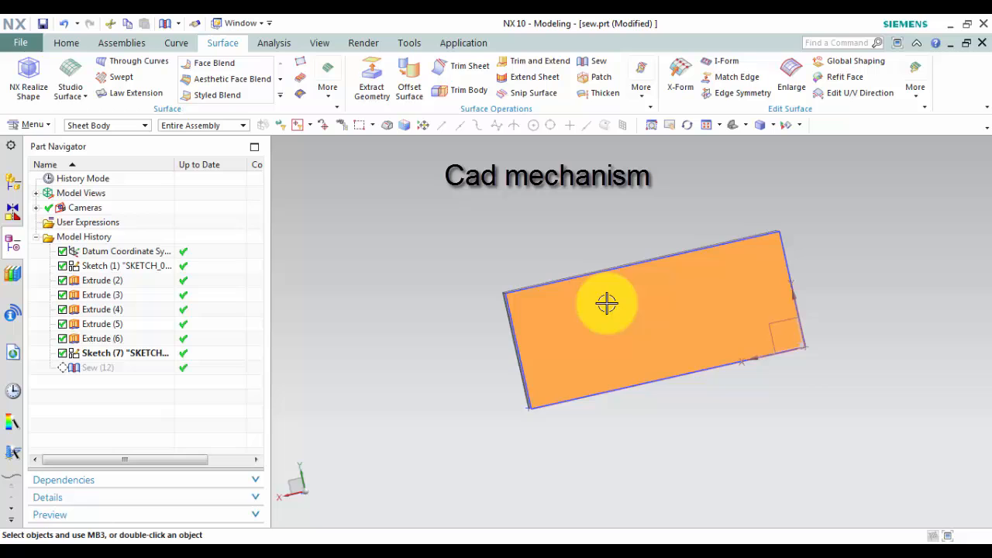
pyautogui.moveTo(607, 303); pyautogui.dragTo(468, 305)
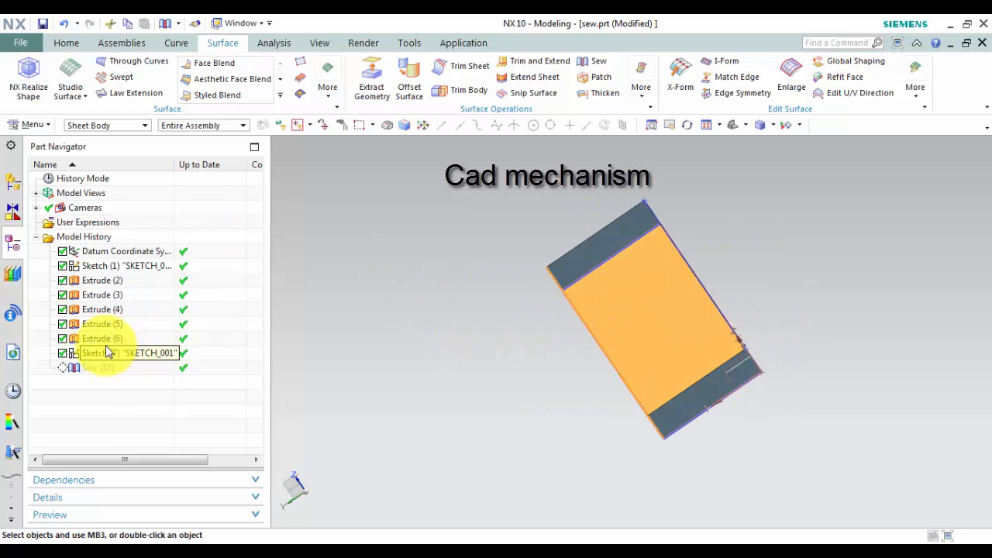
# - Make Sew (12) the current feature and orbit to inspect the box sides
pyautogui.rightClick(101, 367)
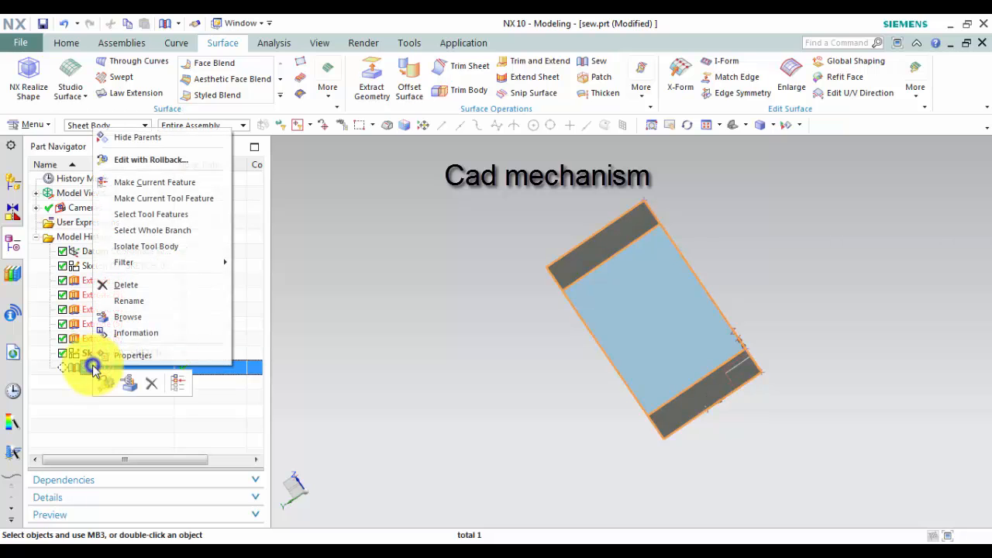
pyautogui.moveTo(178, 214)
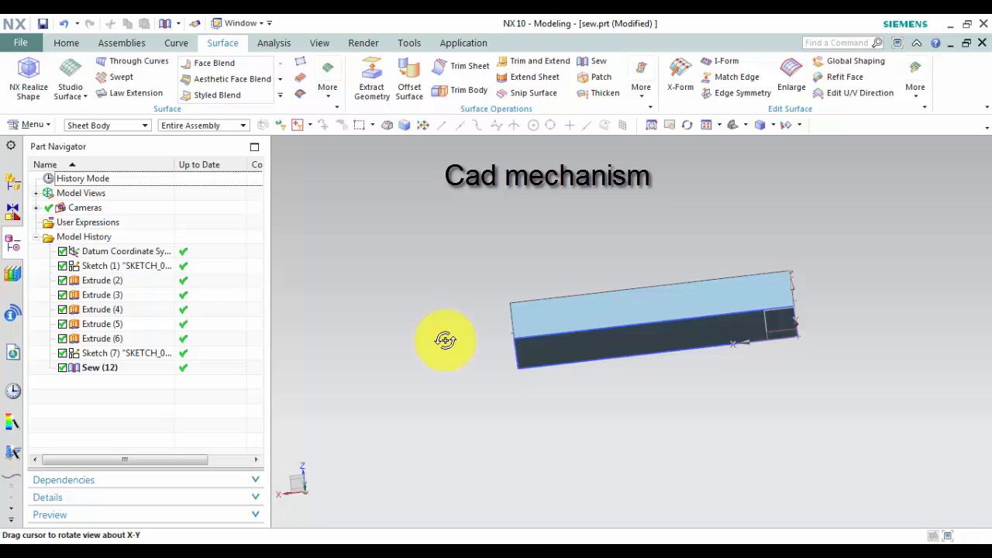
pyautogui.moveTo(446, 340); pyautogui.dragTo(418, 331)
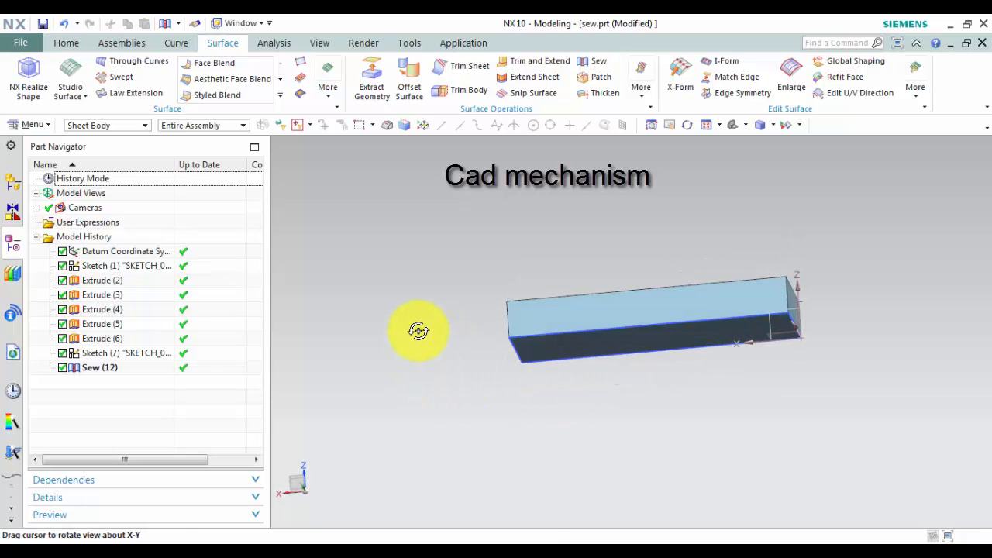
pyautogui.moveTo(419, 331); pyautogui.dragTo(264, 232)
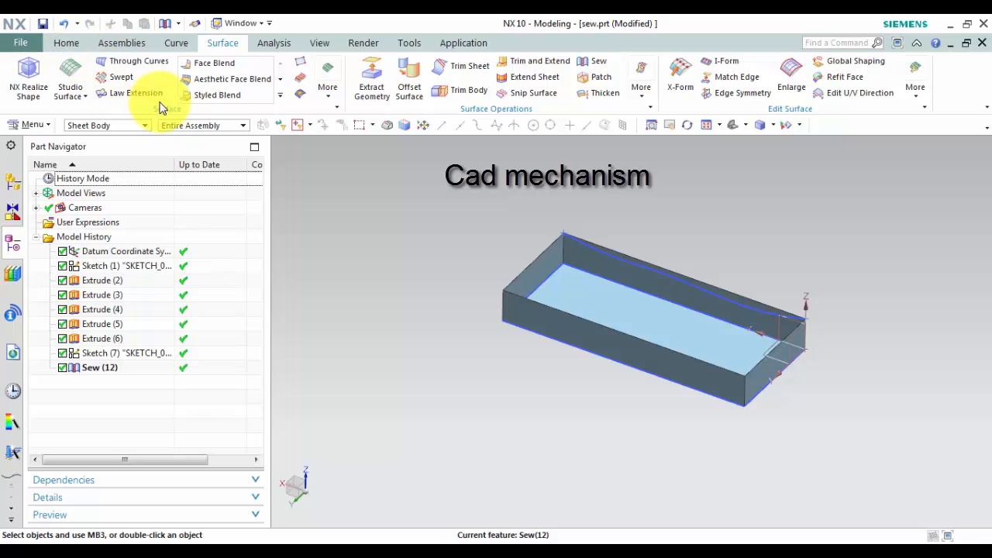
pyautogui.moveTo(300, 63)
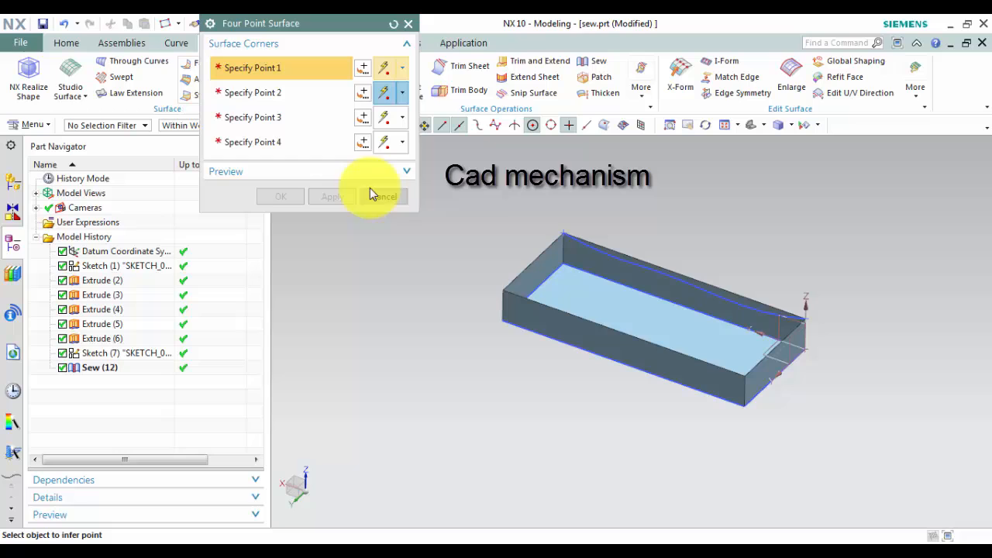
# - Create the Body (13) four-point surface through the box's top corners and inspect it
pyautogui.click(562, 232)
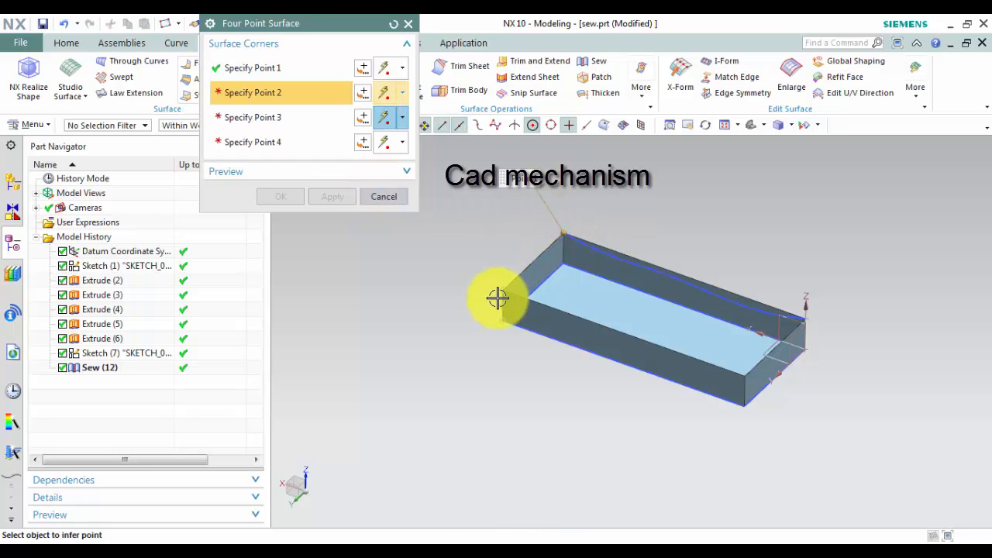
pyautogui.click(498, 298)
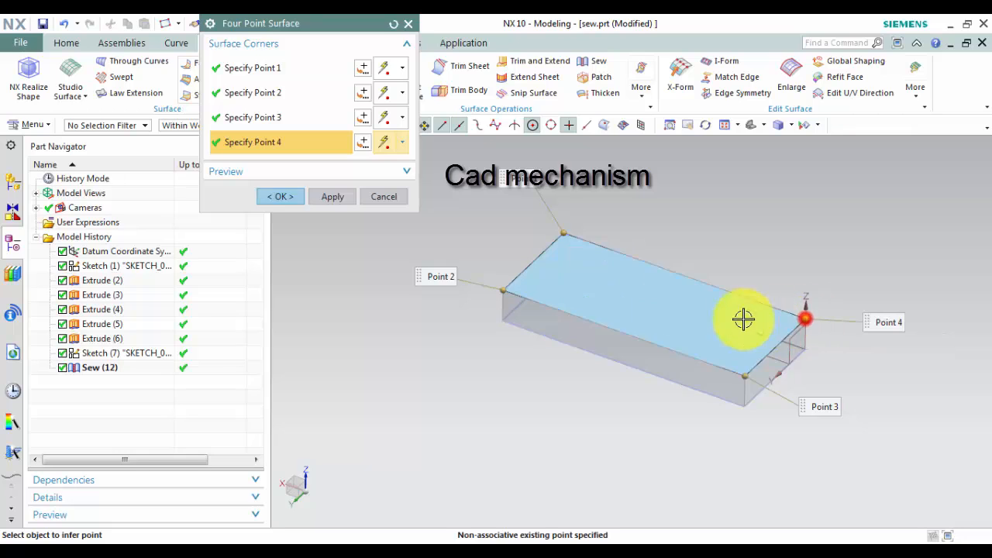
pyautogui.click(280, 196)
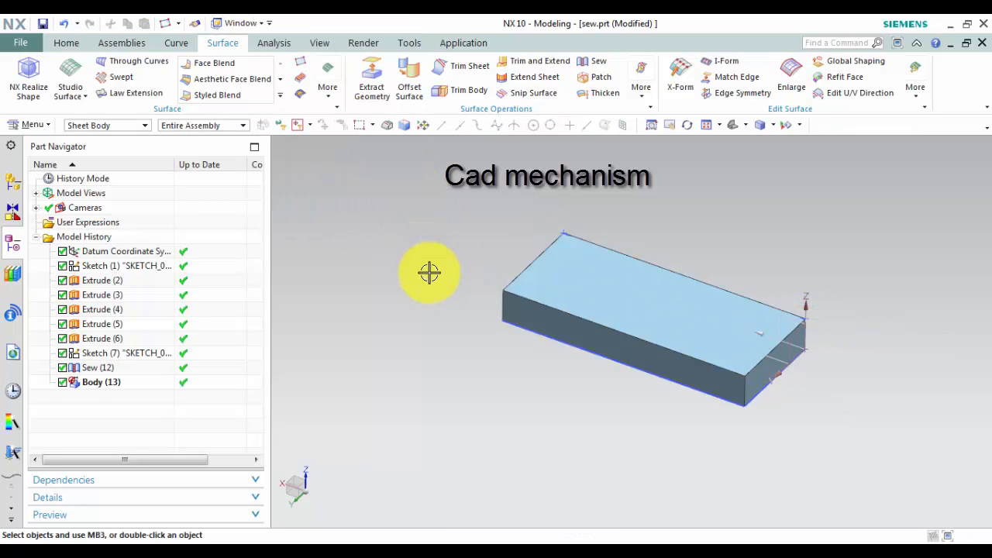
pyautogui.moveTo(430, 271); pyautogui.dragTo(401, 376)
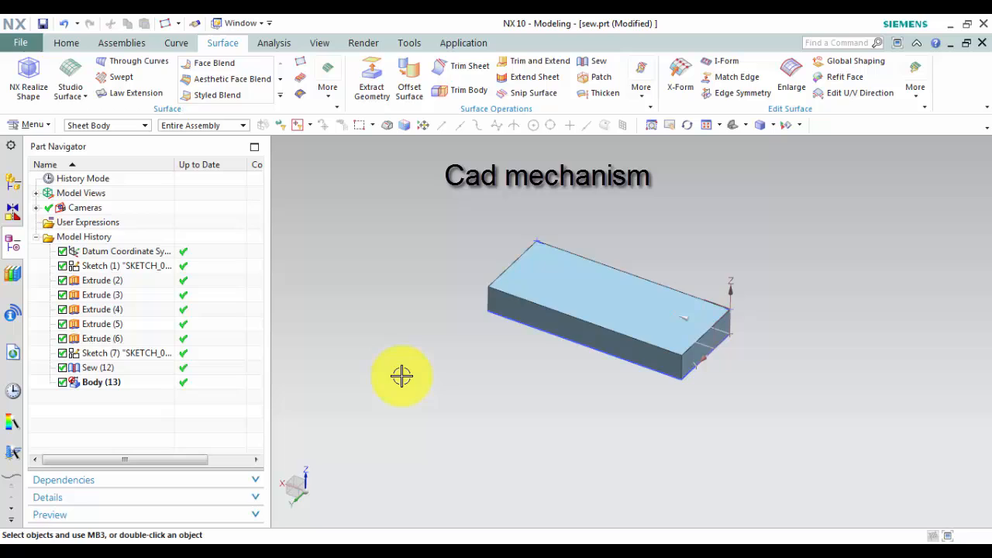
pyautogui.moveTo(401, 376); pyautogui.dragTo(445, 324)
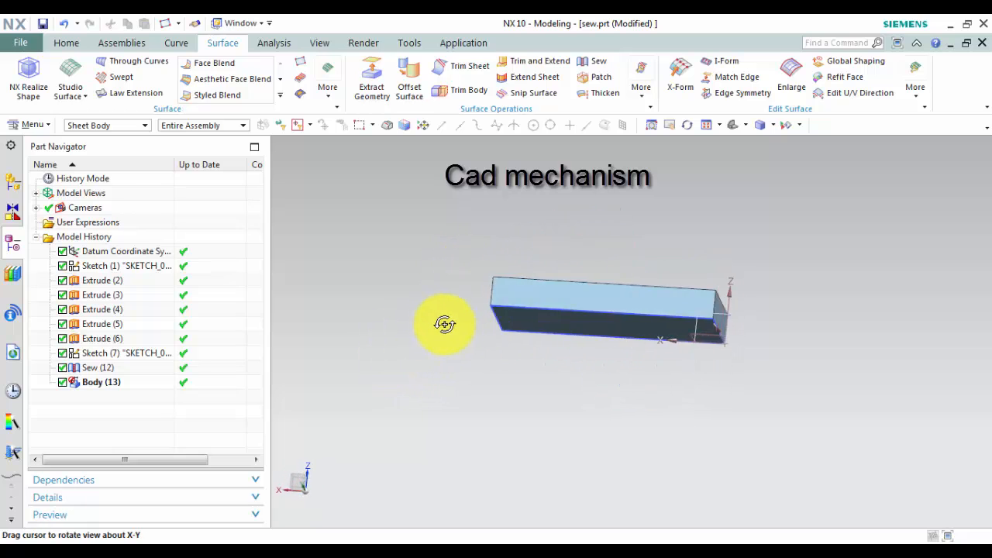
pyautogui.moveTo(443, 324); pyautogui.dragTo(423, 344)
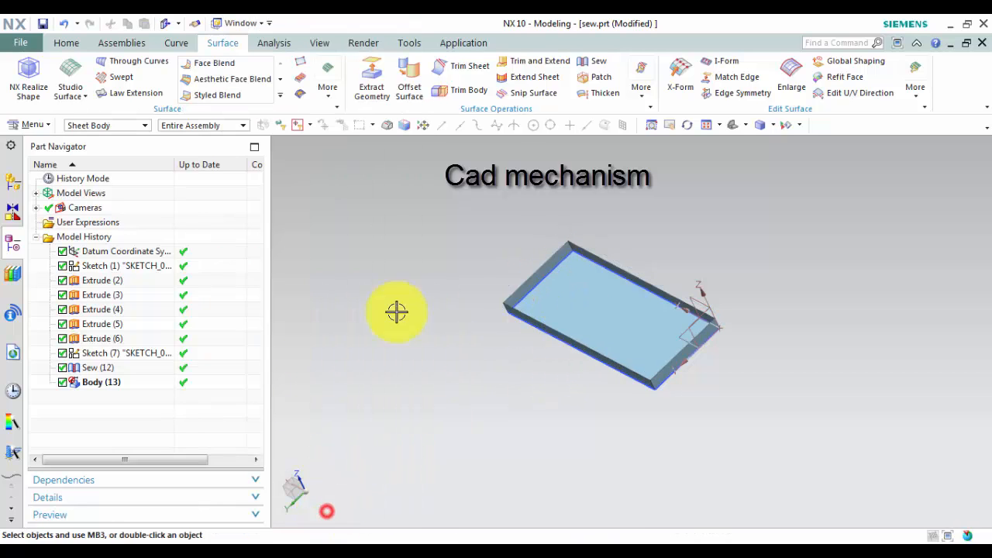
pyautogui.click(596, 65)
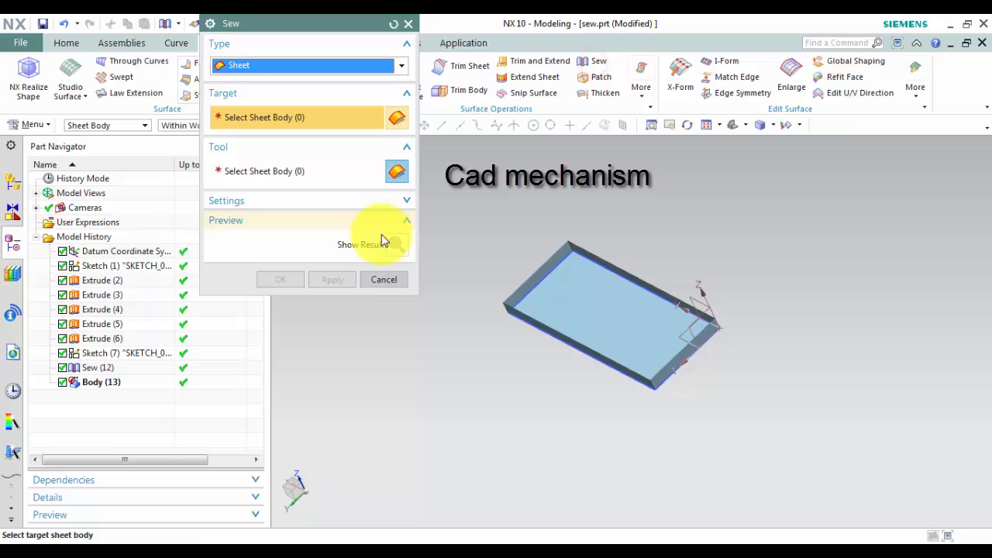
pyautogui.click(382, 279)
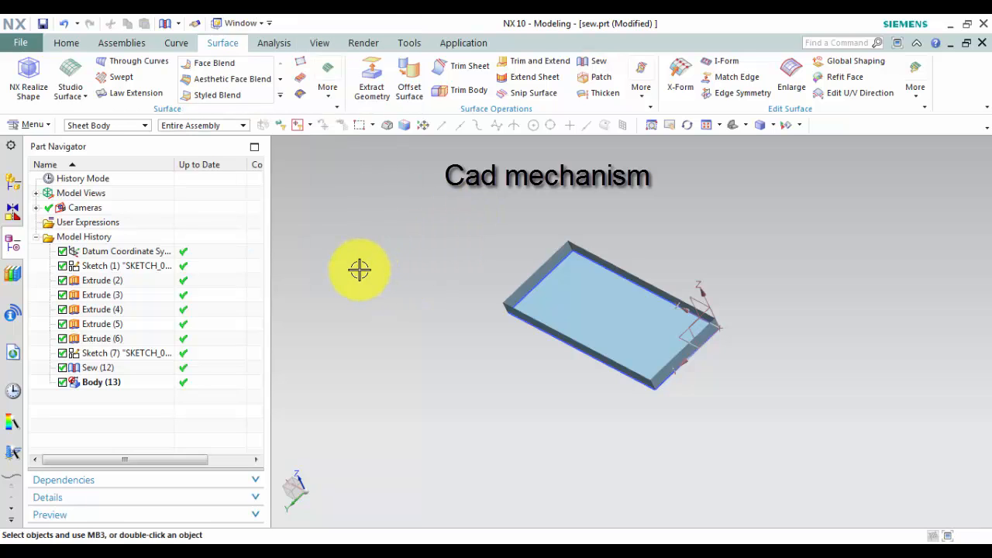
pyautogui.moveTo(360, 270); pyautogui.dragTo(377, 262)
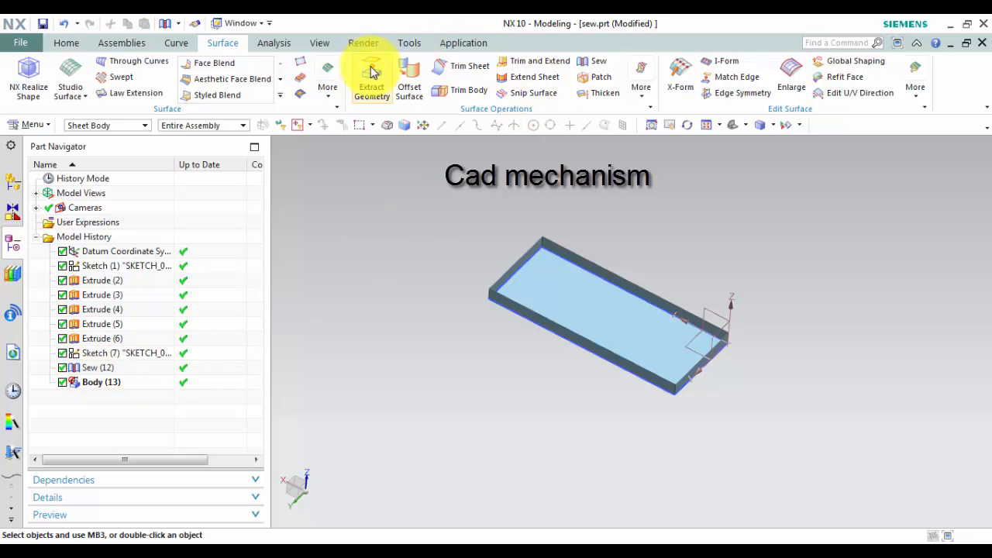
pyautogui.click(318, 42)
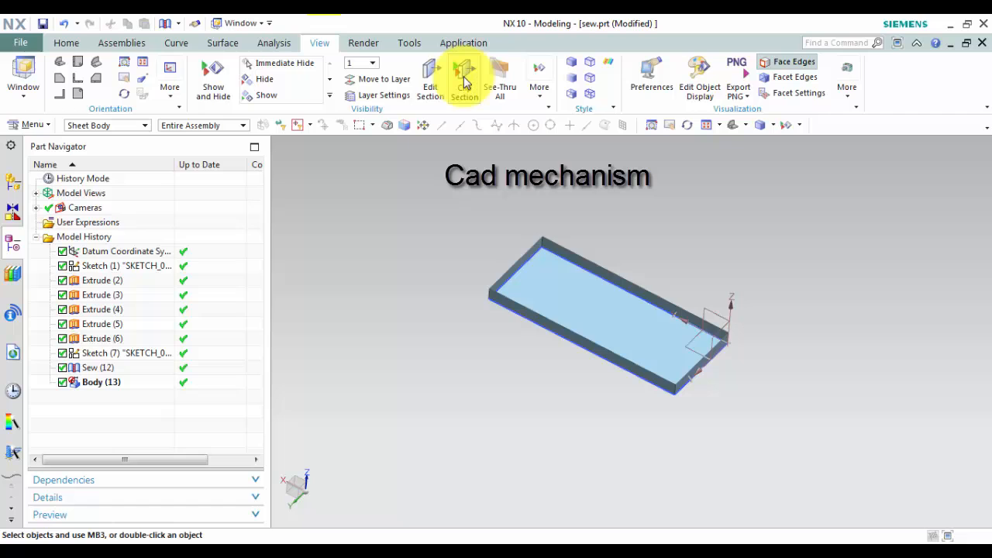
pyautogui.click(464, 78)
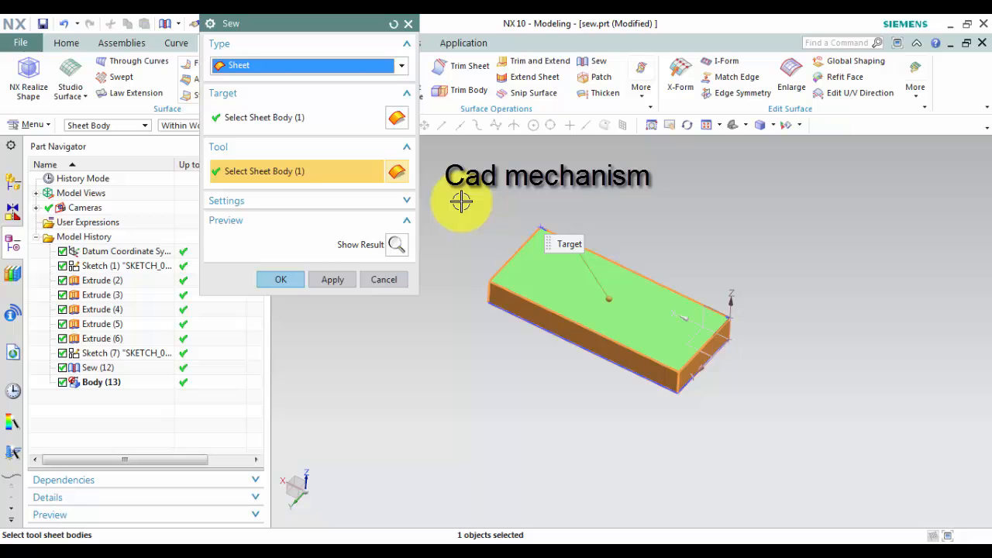
# - Confirm Sew (14) joining the top cap to the open box, then orbit the closed body
pyautogui.click(280, 279)
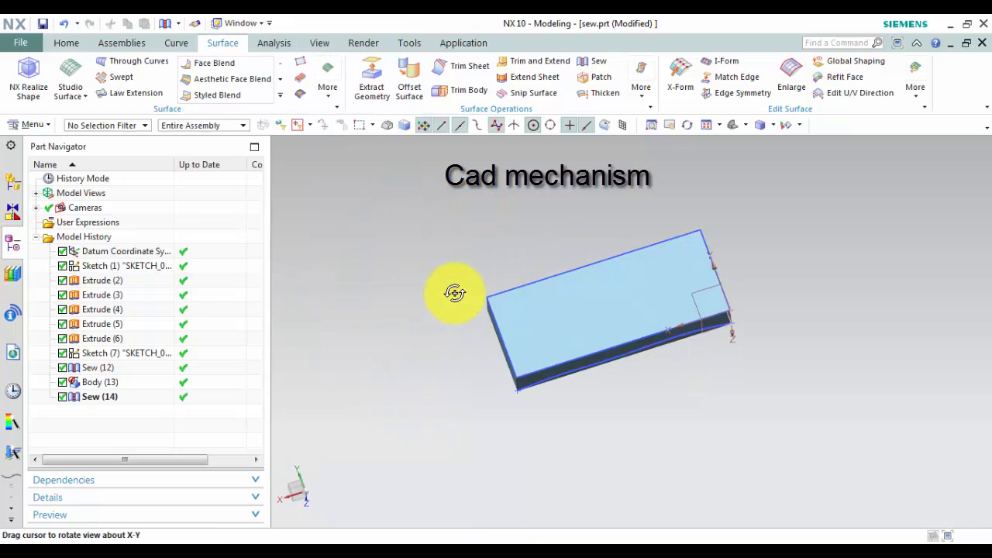
pyautogui.moveTo(455, 293); pyautogui.dragTo(475, 333)
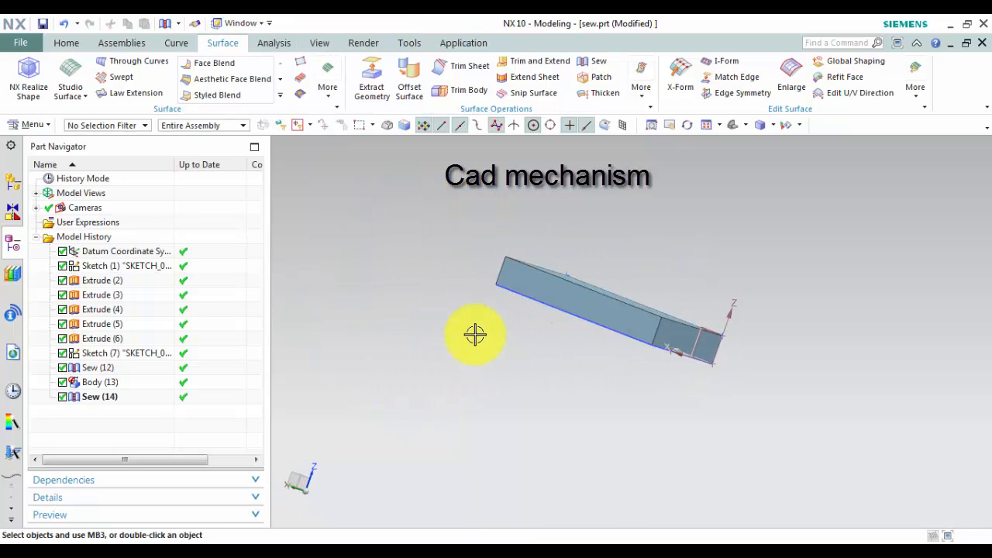